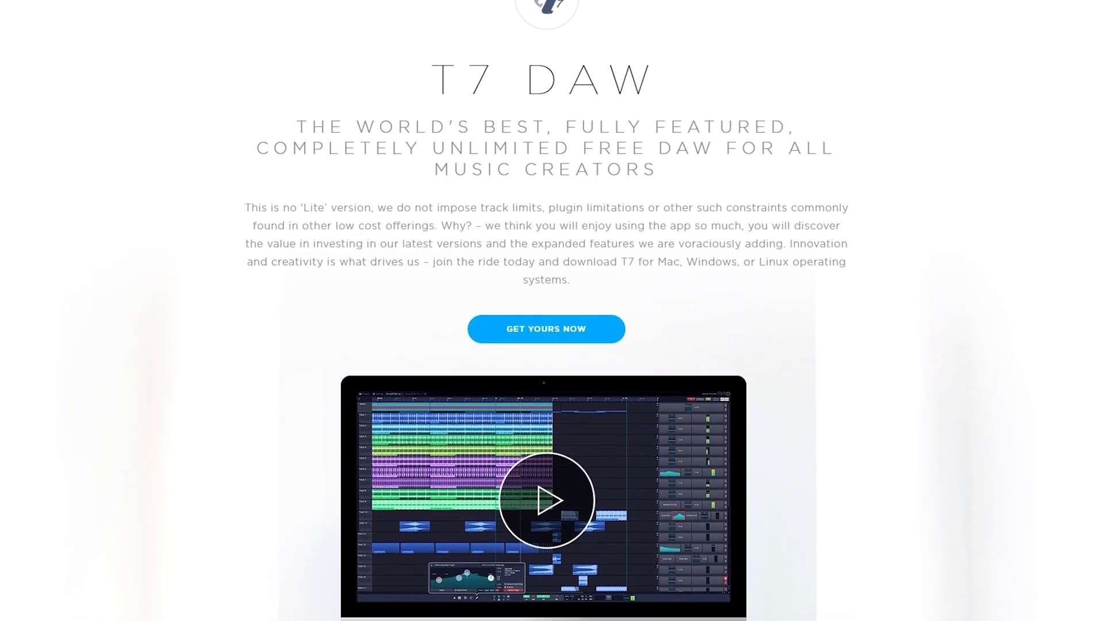
- Scroll the T7 DAW product page and choose Get Yours Now
scroll(down, 3)
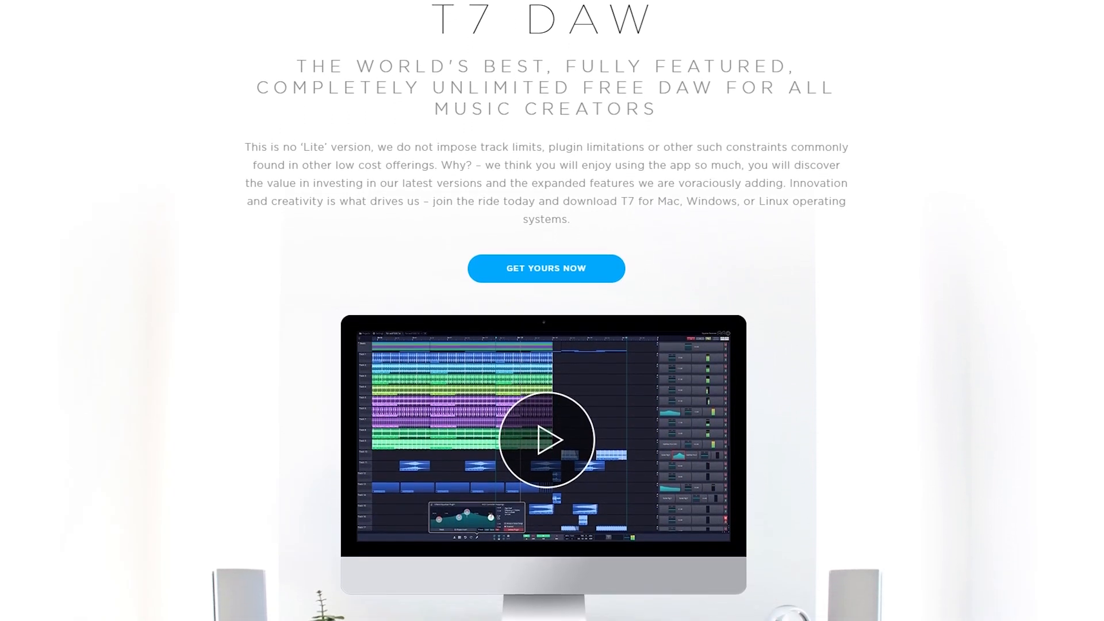
scroll(down, 3)
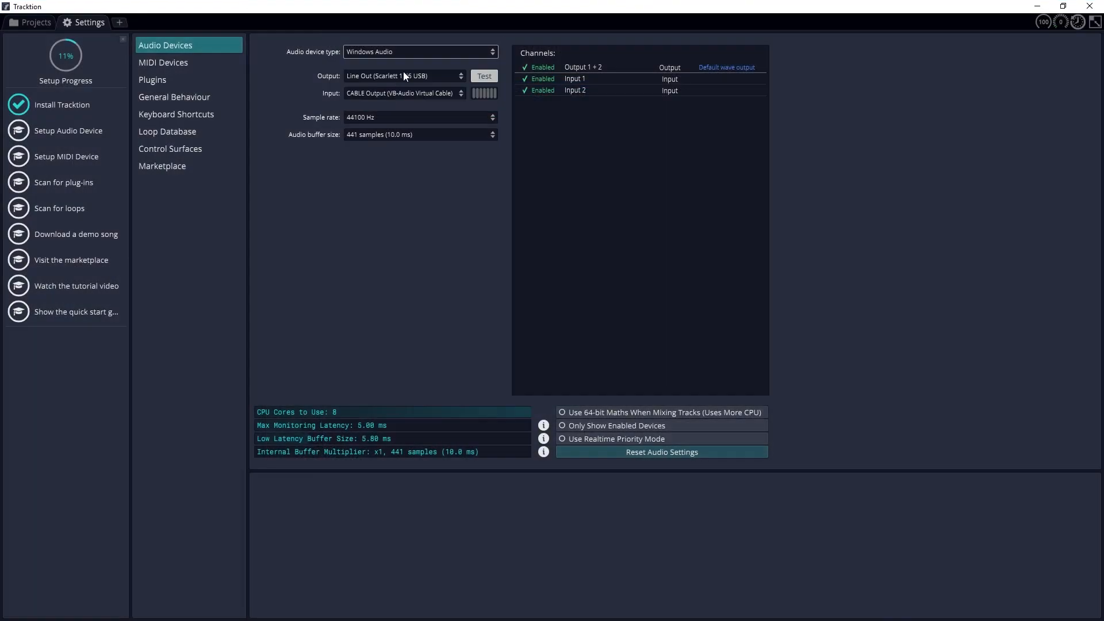
click(419, 51)
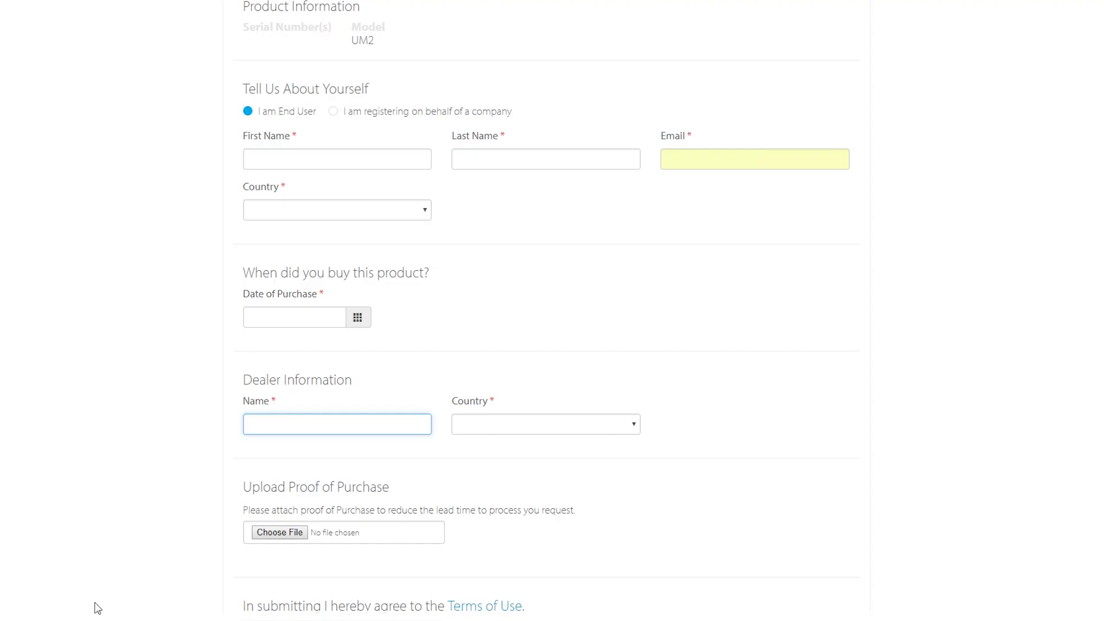
mouse_move(49, 576)
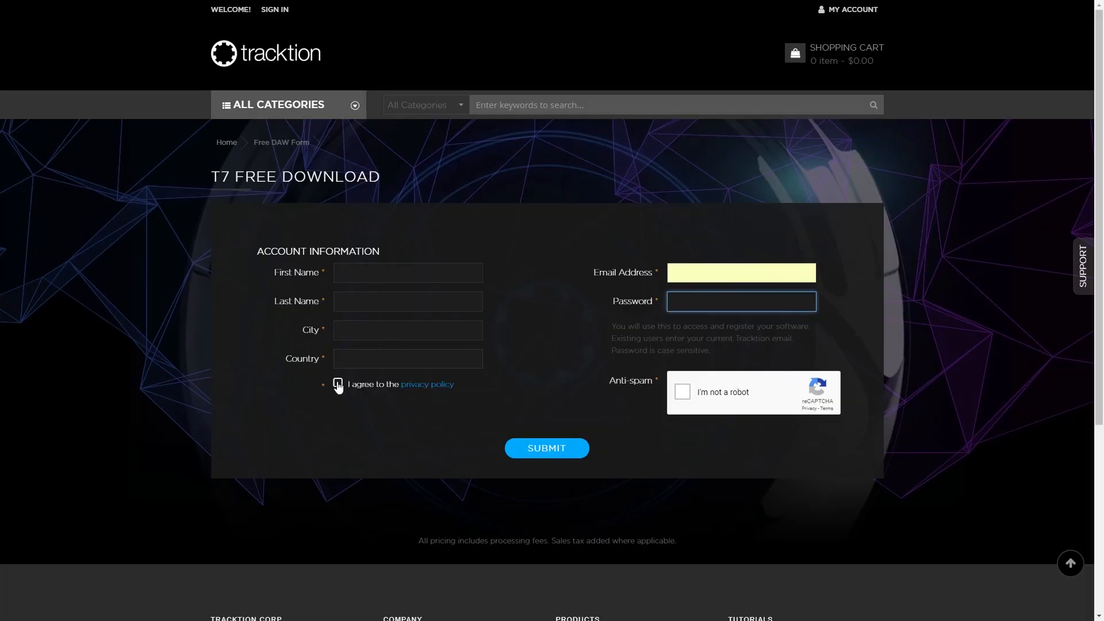
- Agree to the privacy policy on the T7 free download account form
click(546, 447)
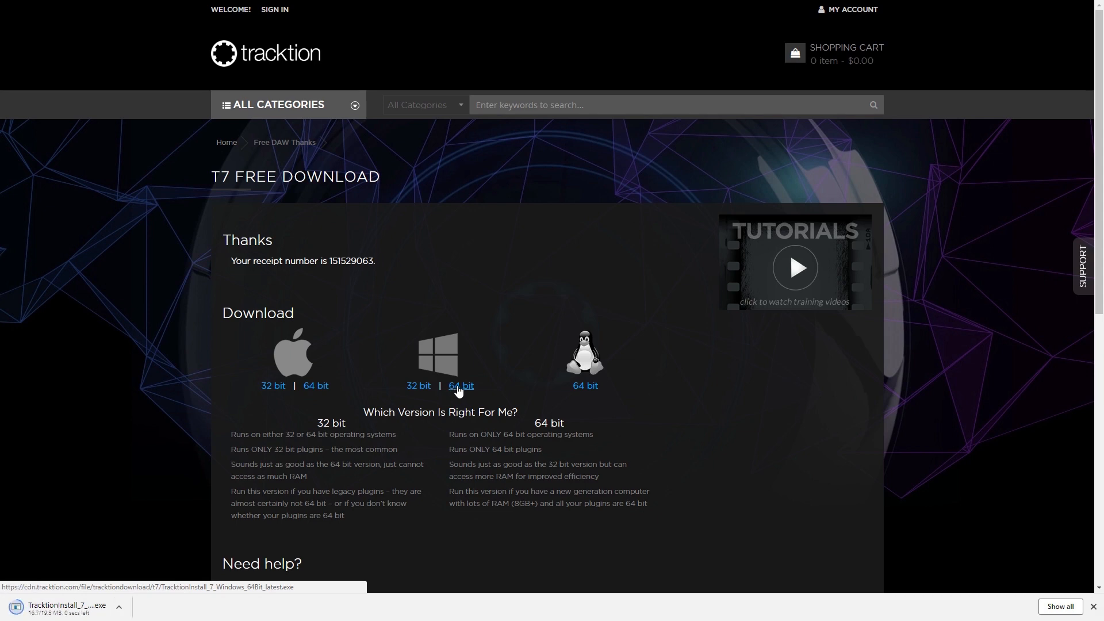
mouse_move(385, 276)
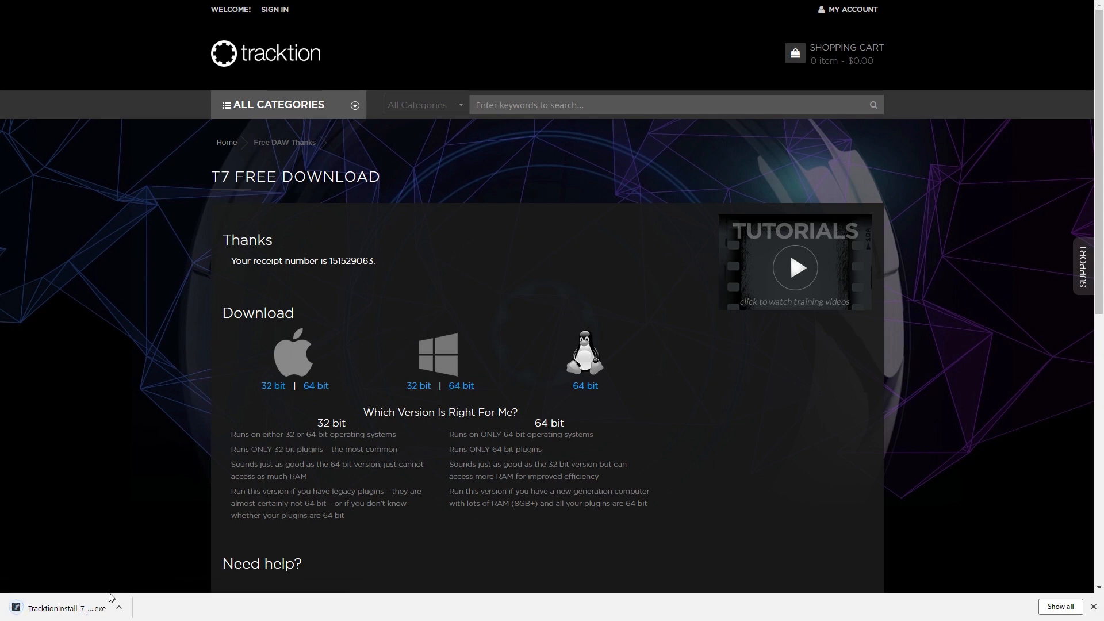
- Launch the downloaded TracktionInstall exe from the browser's download bar
click(67, 608)
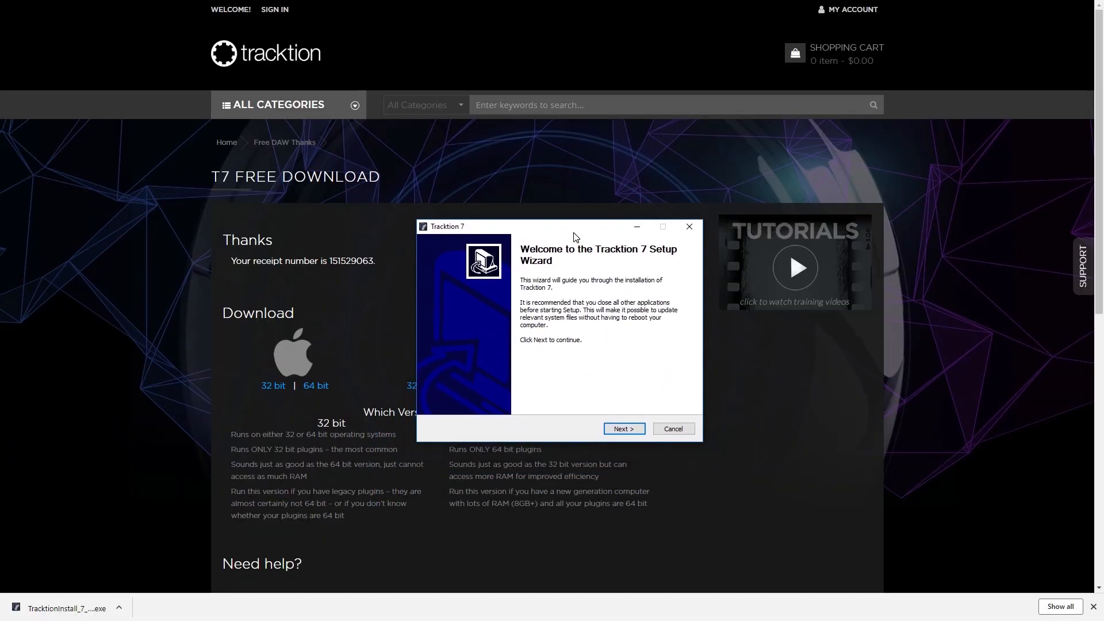
- Install Tracktion 7 into the default Program Files destination folder
click(623, 429)
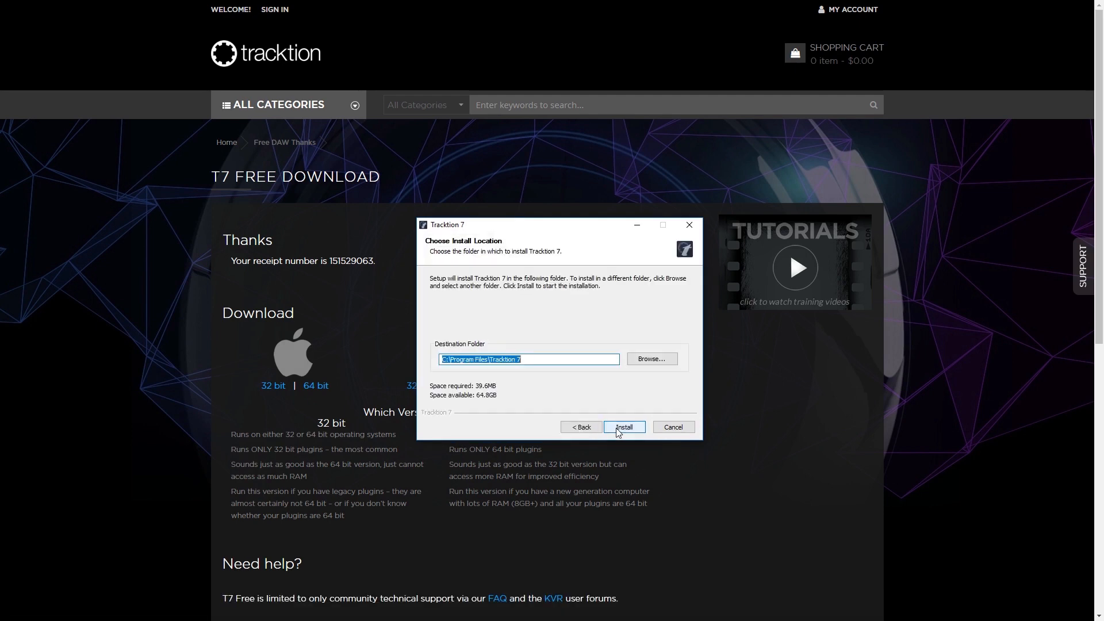
click(622, 427)
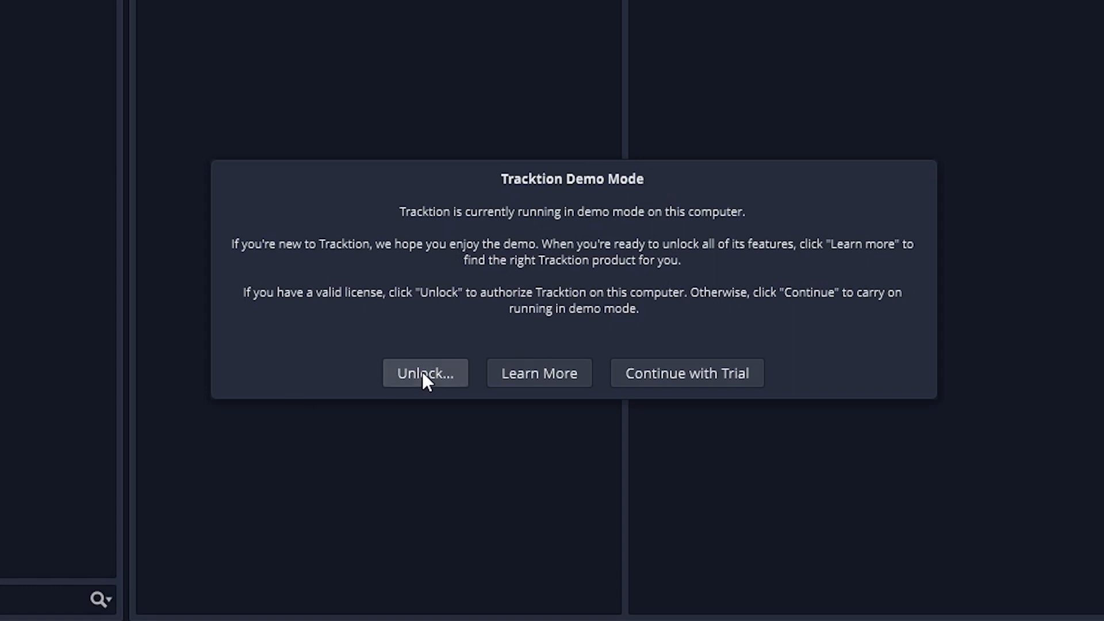
- Unlock Tracktion 7 by registering with the tracktion.com account email and password
click(424, 372)
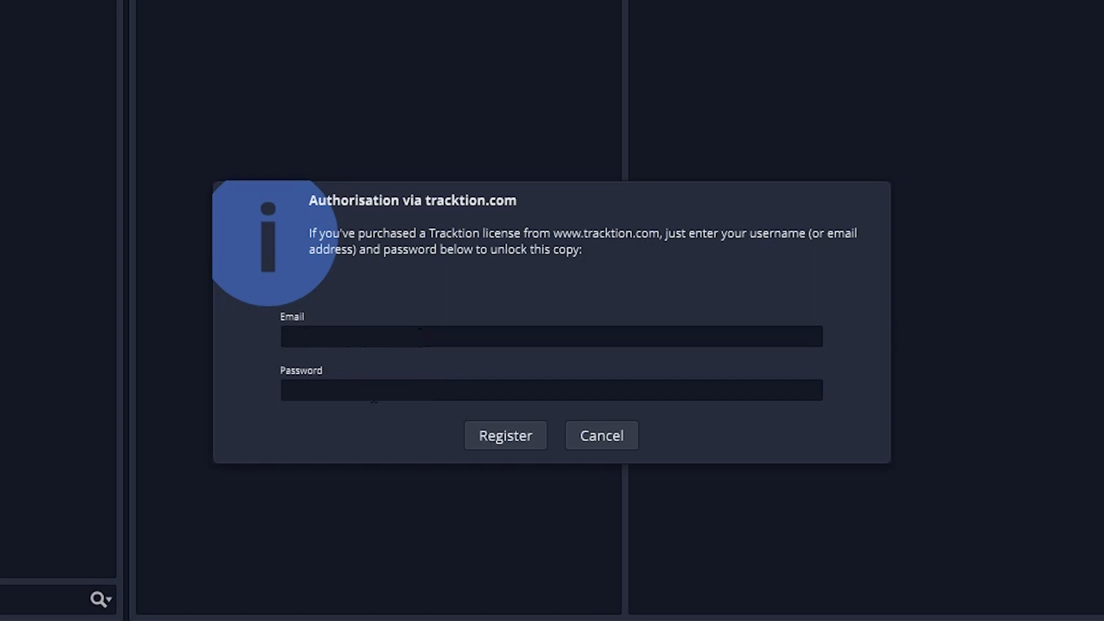
click(504, 435)
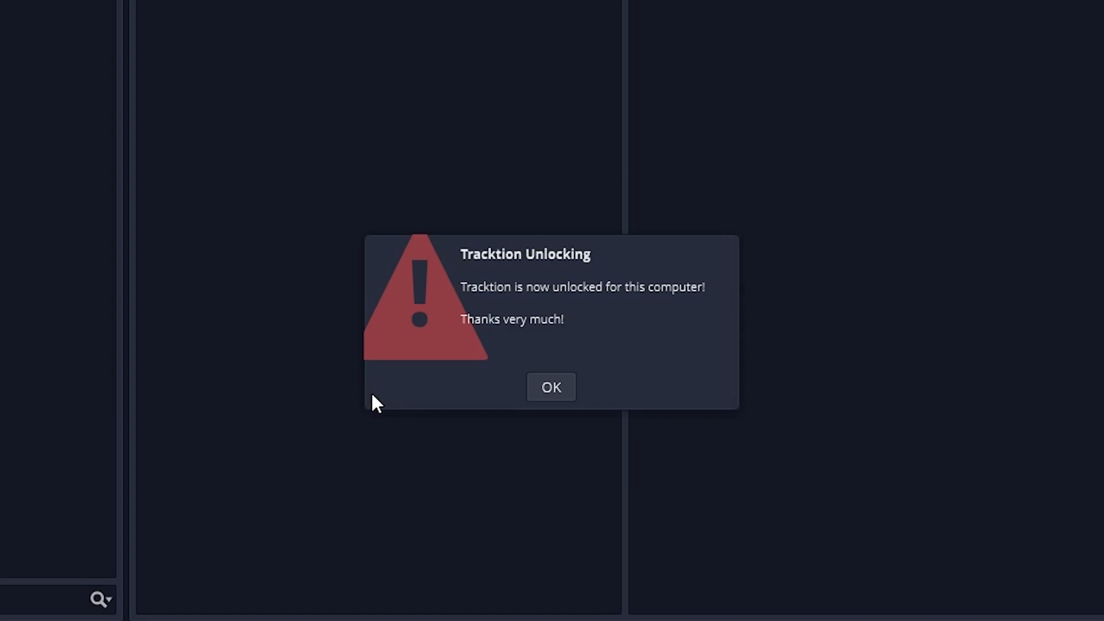
click(550, 388)
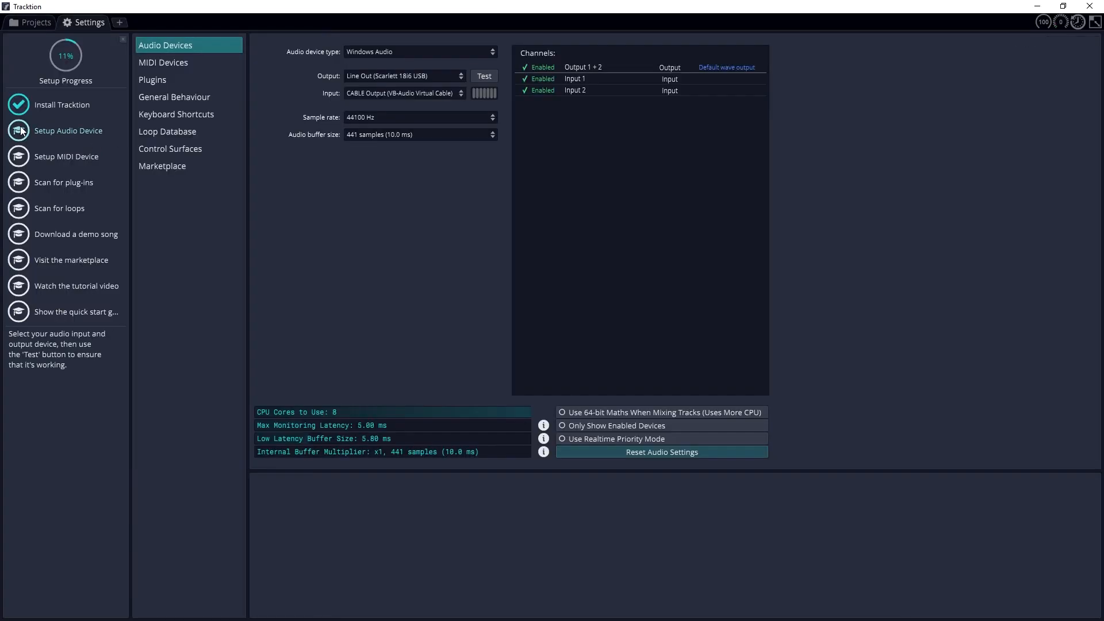
- Set the audio device type to ASIO using the Focusrite USB 2.0 Audio Driver
click(419, 52)
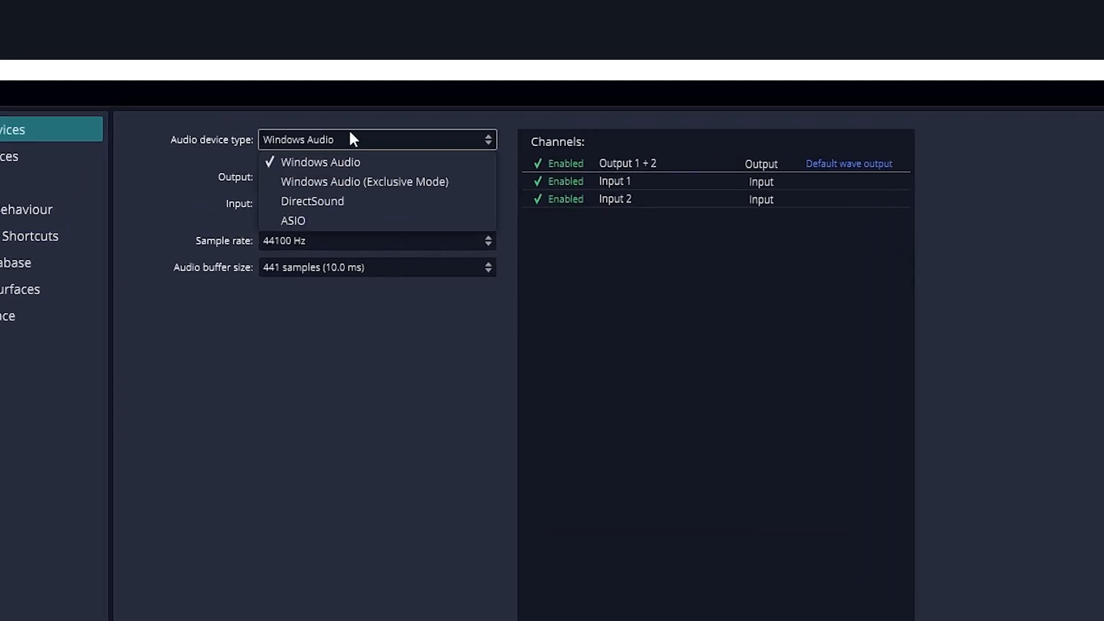
click(319, 161)
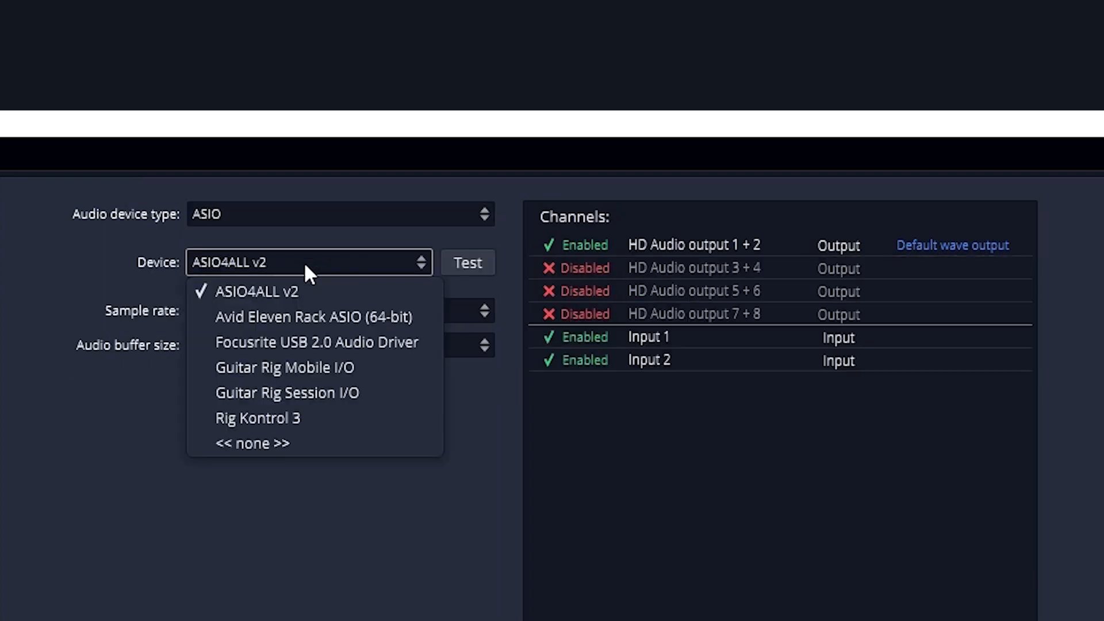
mouse_move(316, 343)
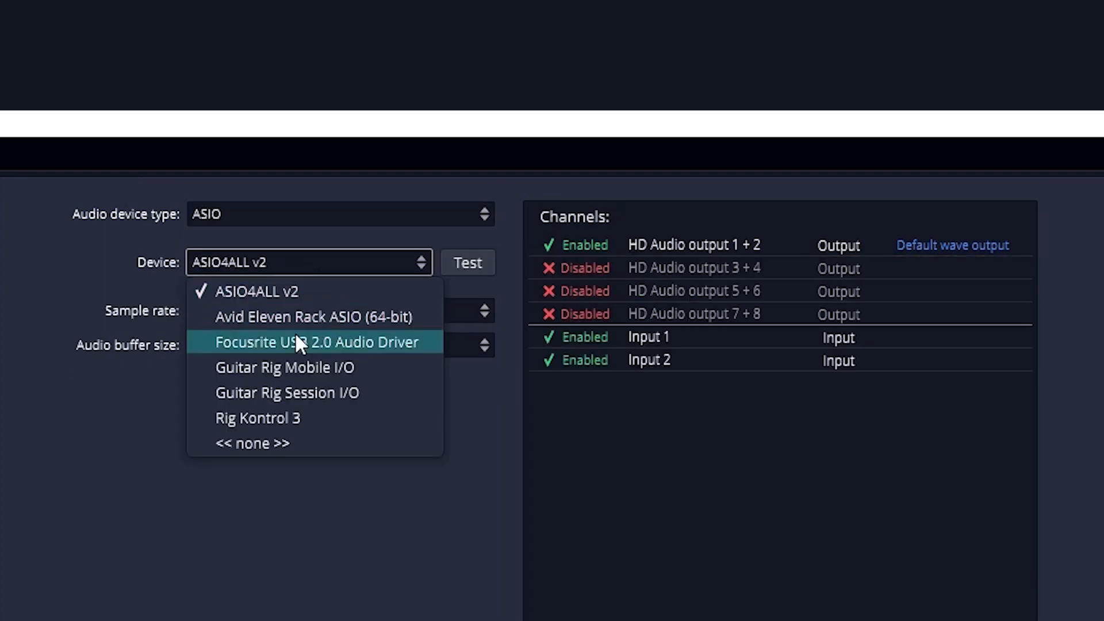
click(315, 343)
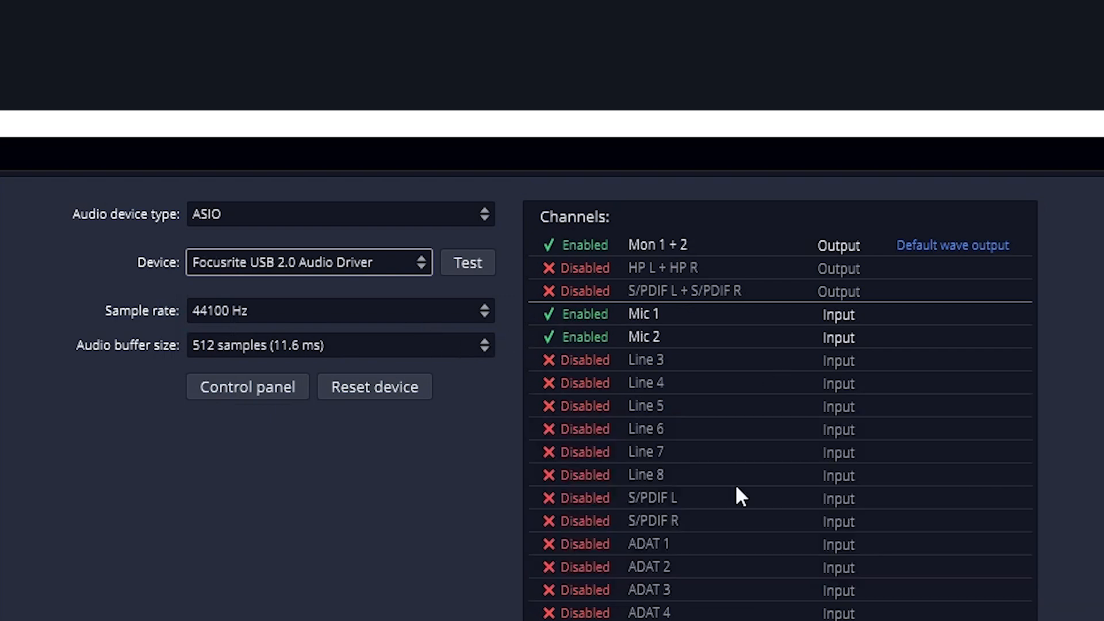
- Enable the disabled input channels, including Line 3 and ADAT 4
click(582, 383)
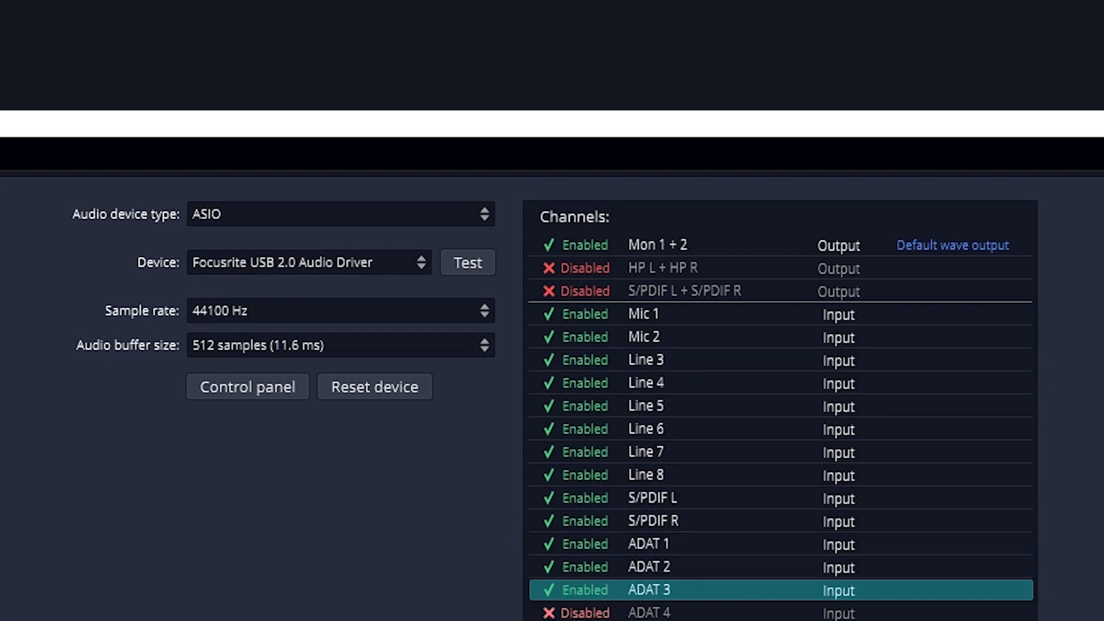
click(575, 612)
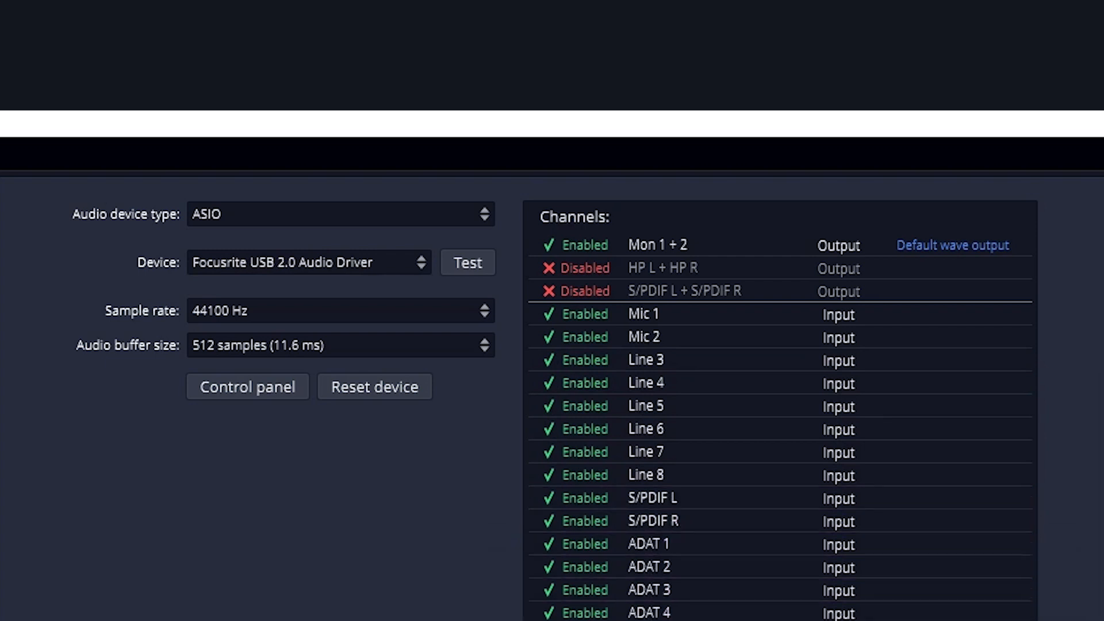
mouse_move(458, 420)
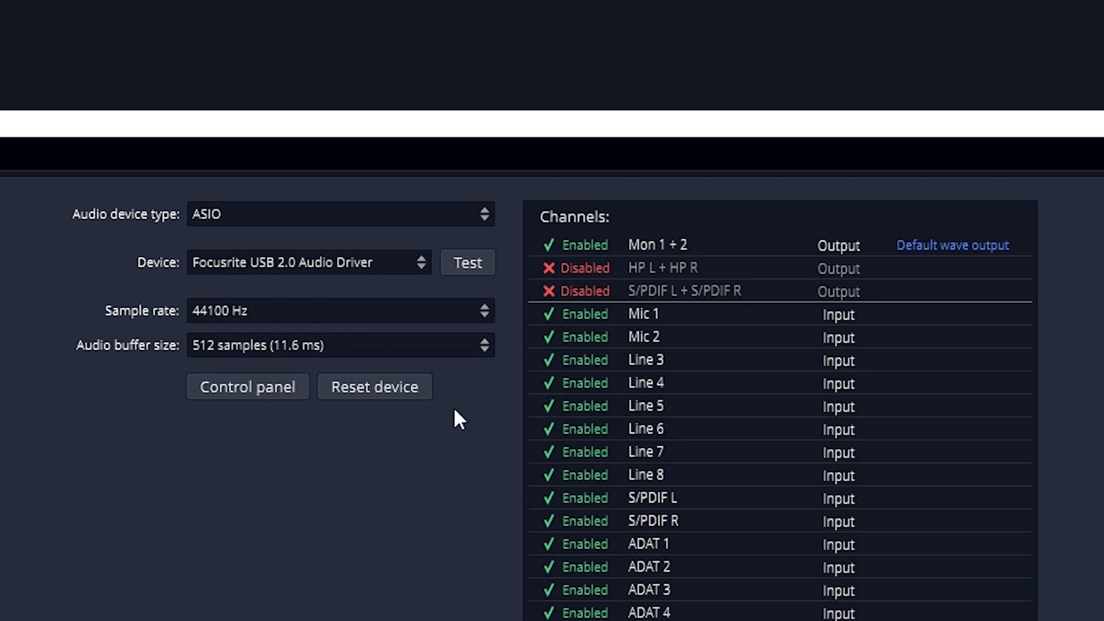
mouse_move(247, 352)
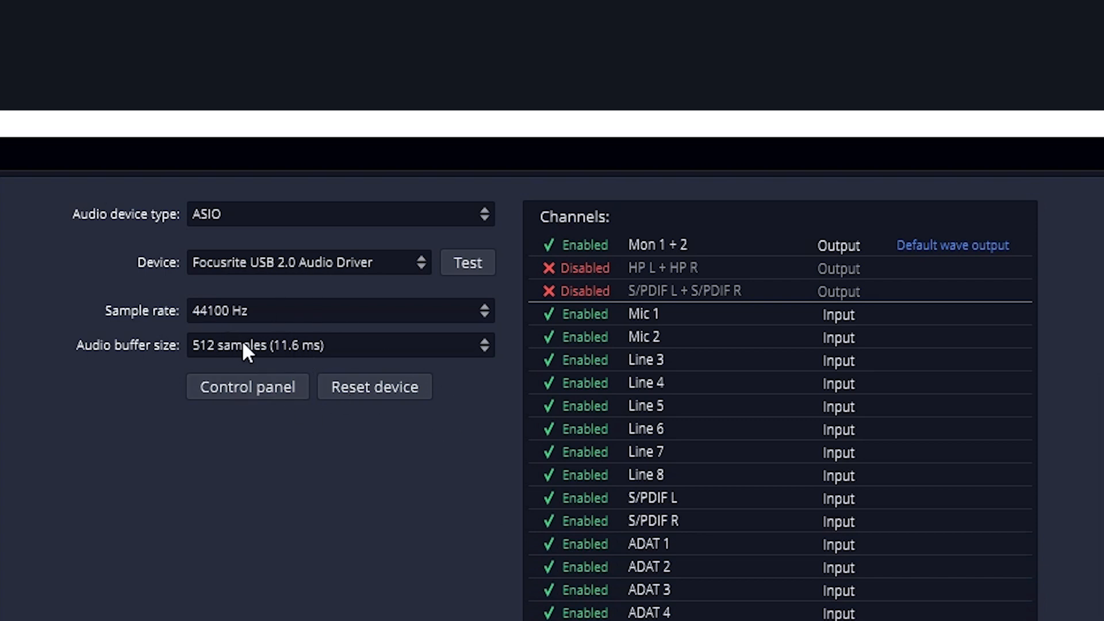
mouse_move(358, 317)
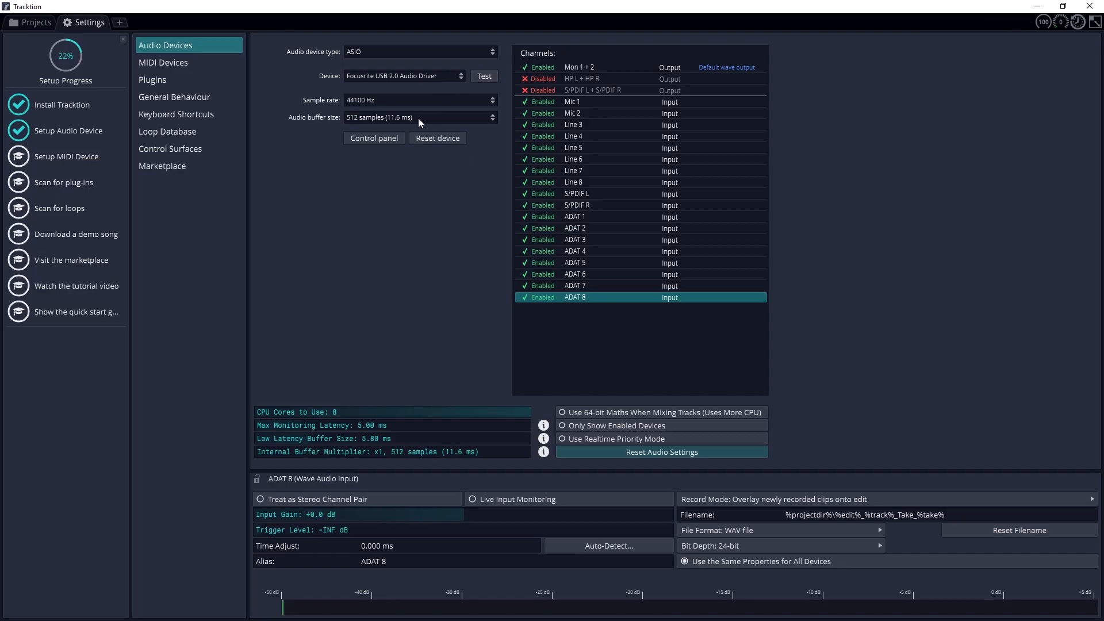
- Enable the Scarlett 18i6 USB MIDI input in the MIDI device setup
click(163, 62)
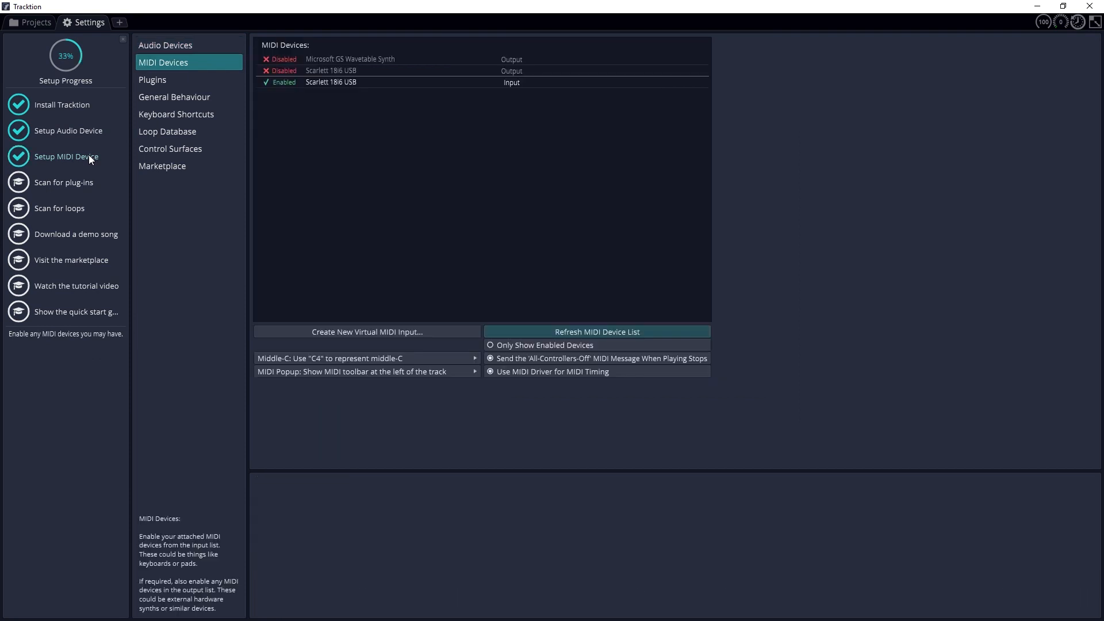
mouse_move(255, 120)
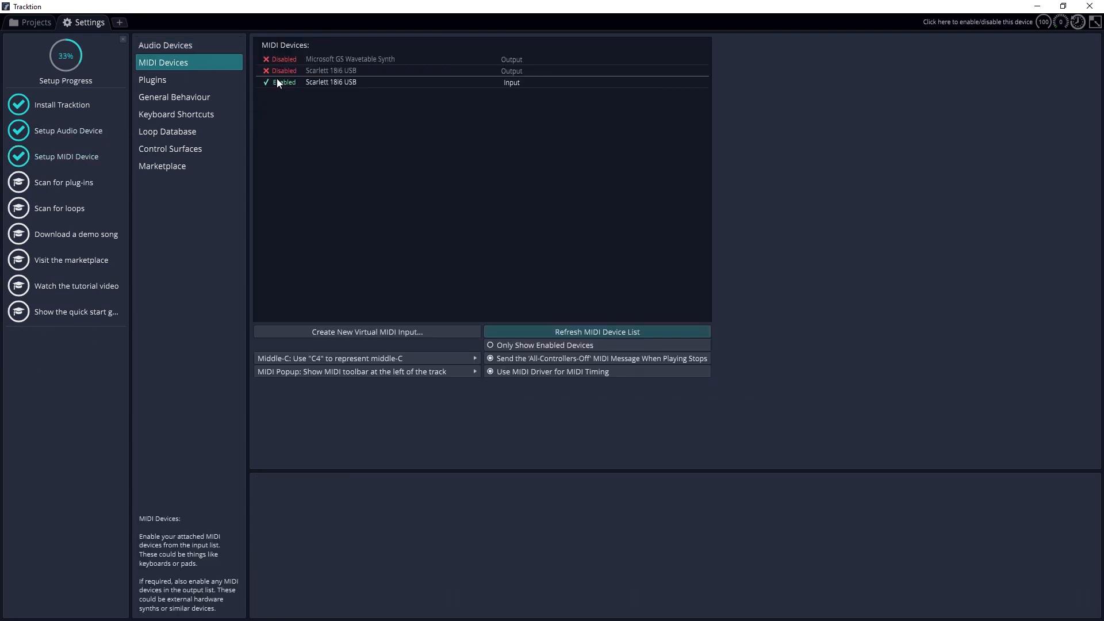
click(153, 79)
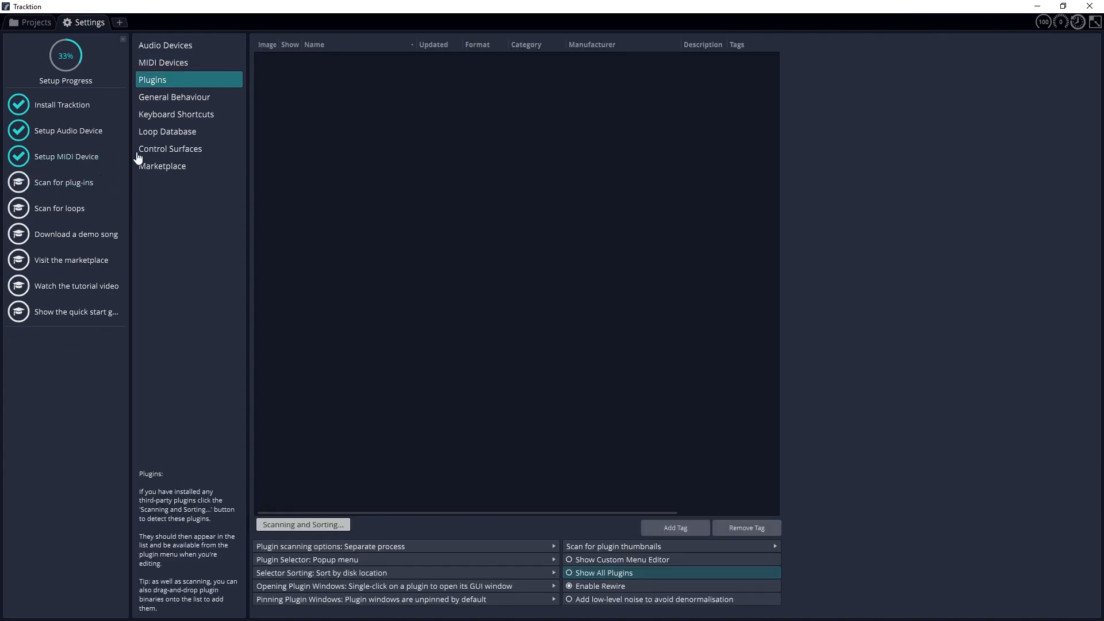
mouse_move(143, 216)
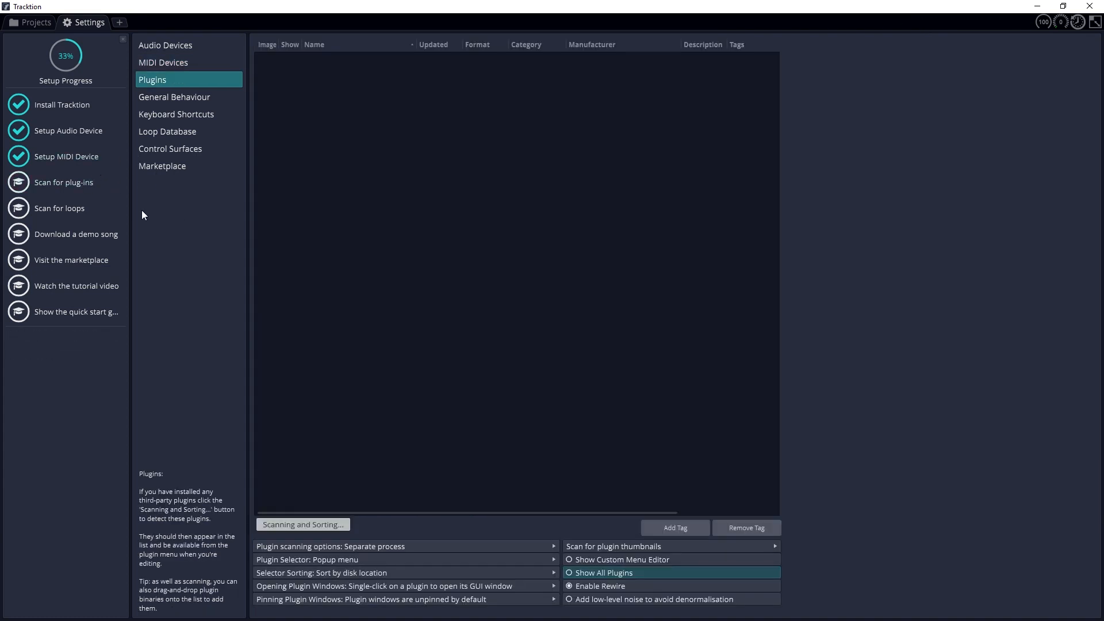
- Start a scan for new or updated VST plug-ins from Scanning and Sorting
click(302, 524)
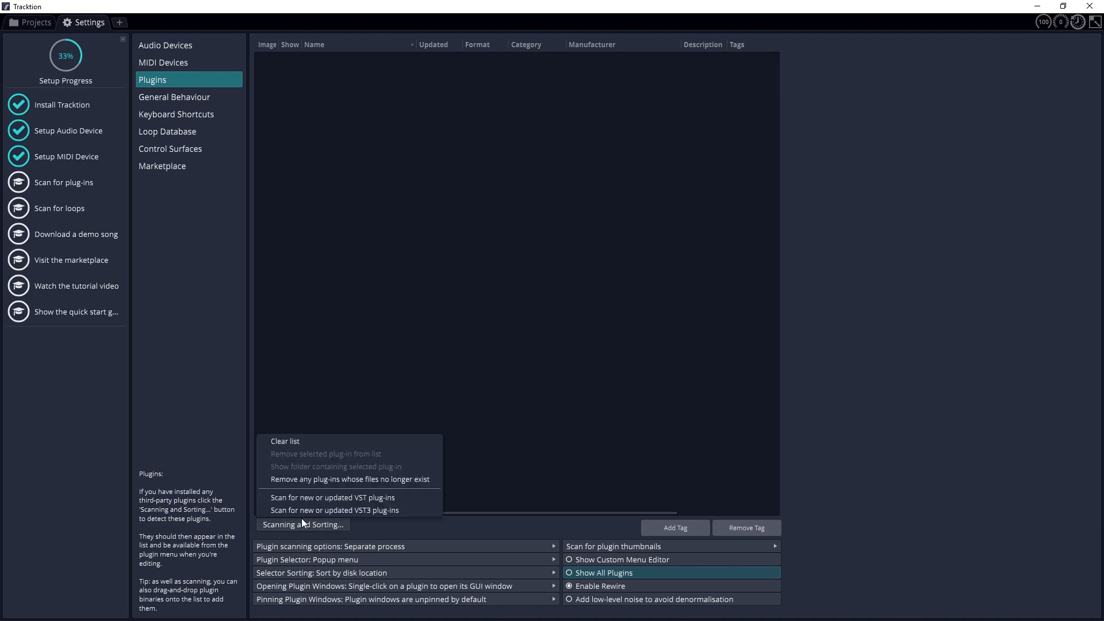
mouse_move(332, 497)
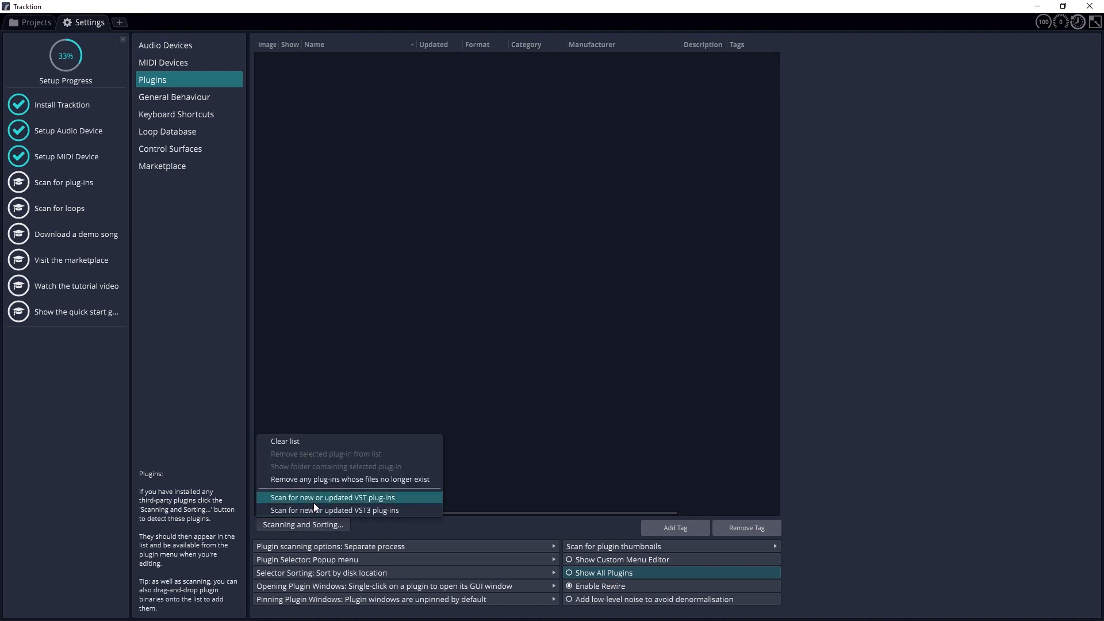
click(331, 498)
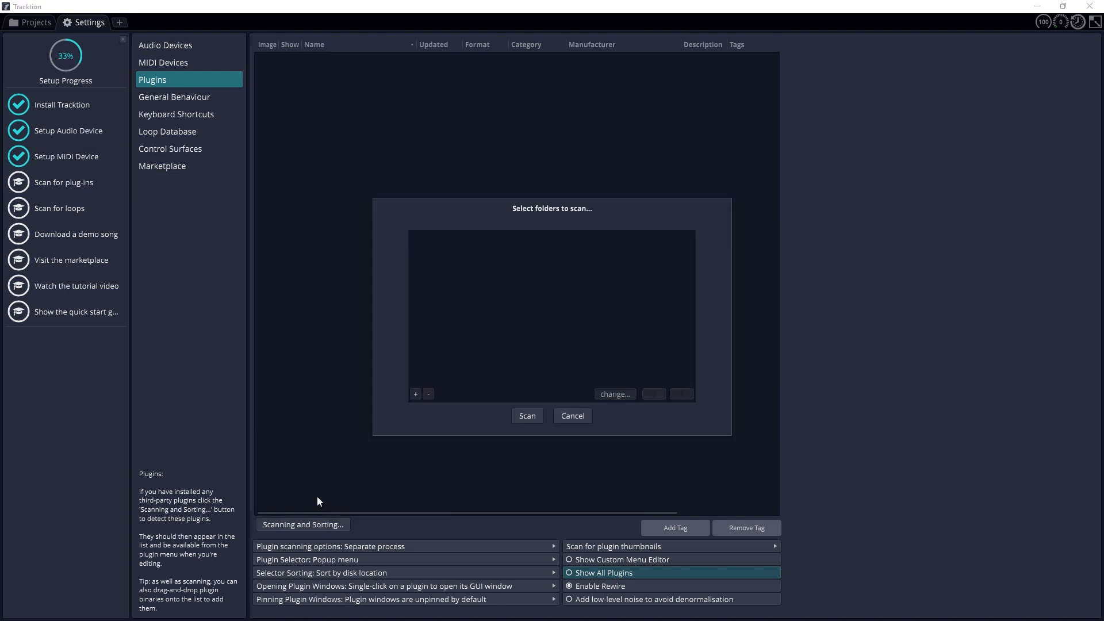
mouse_move(508, 421)
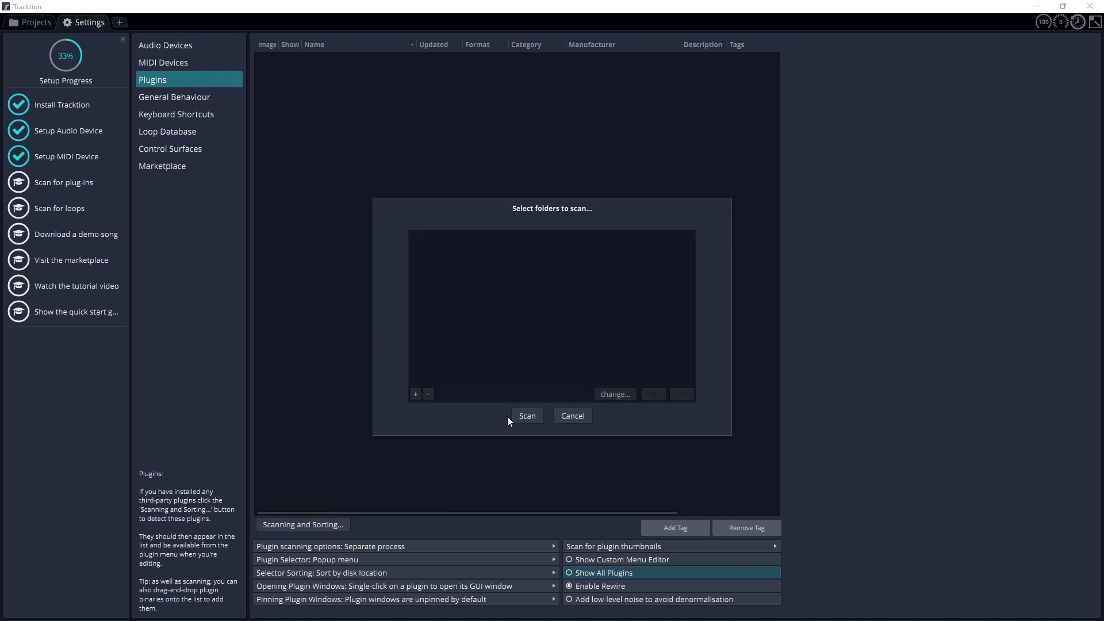
mouse_move(448, 419)
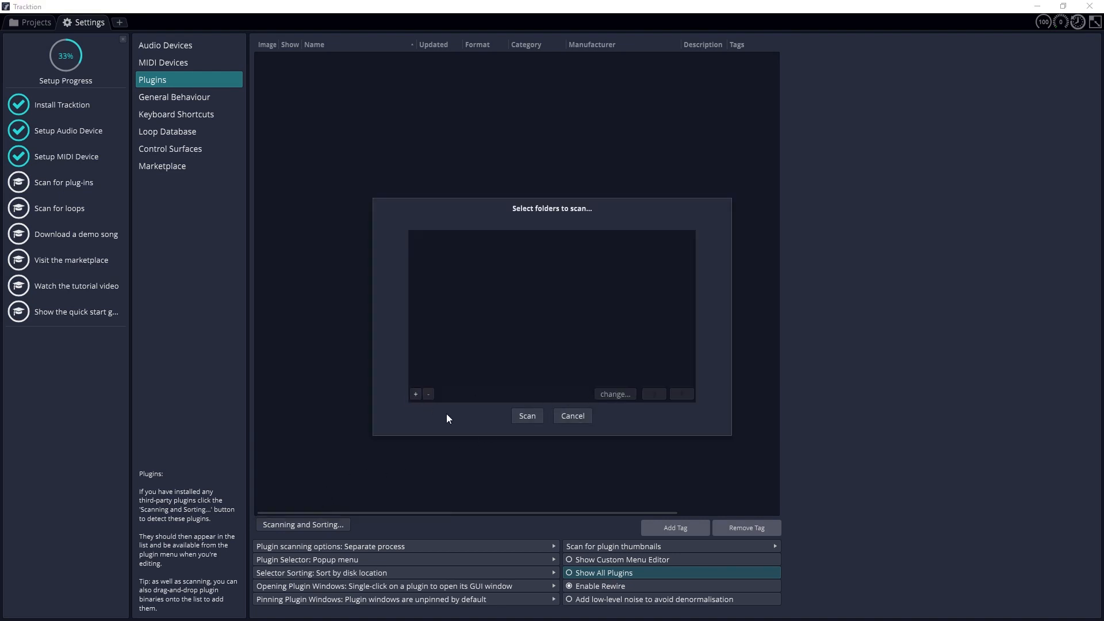
click(415, 393)
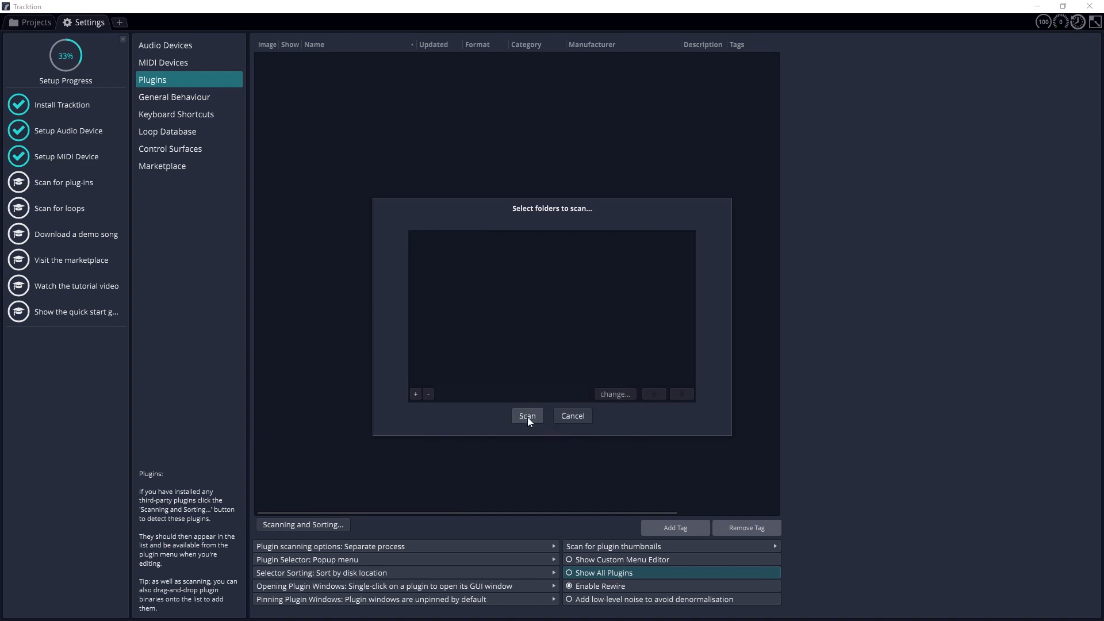
click(526, 415)
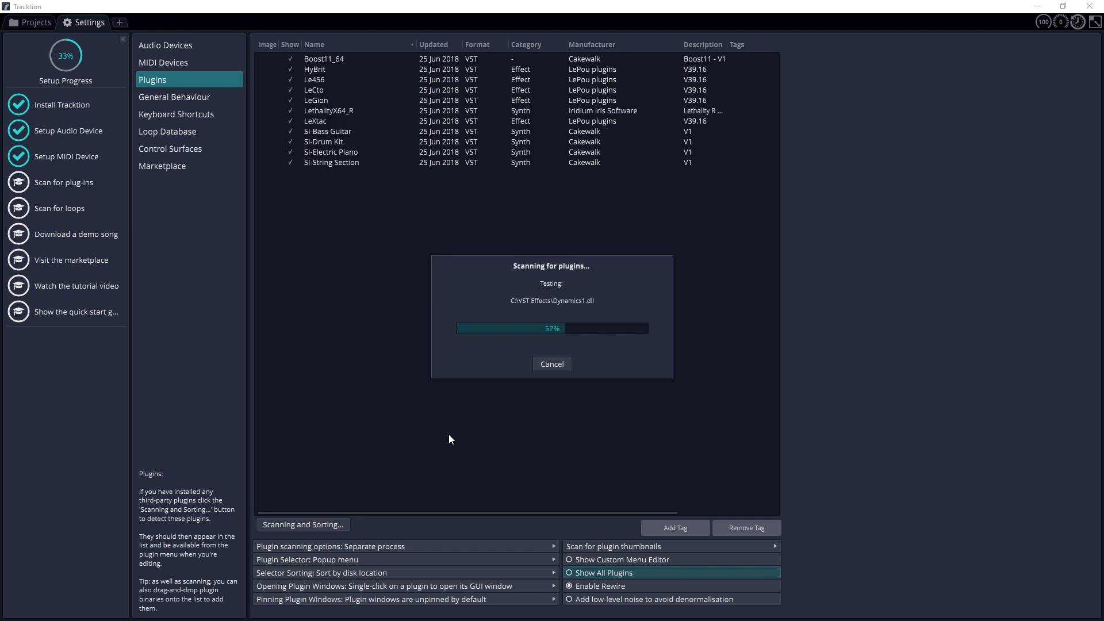
mouse_move(272, 484)
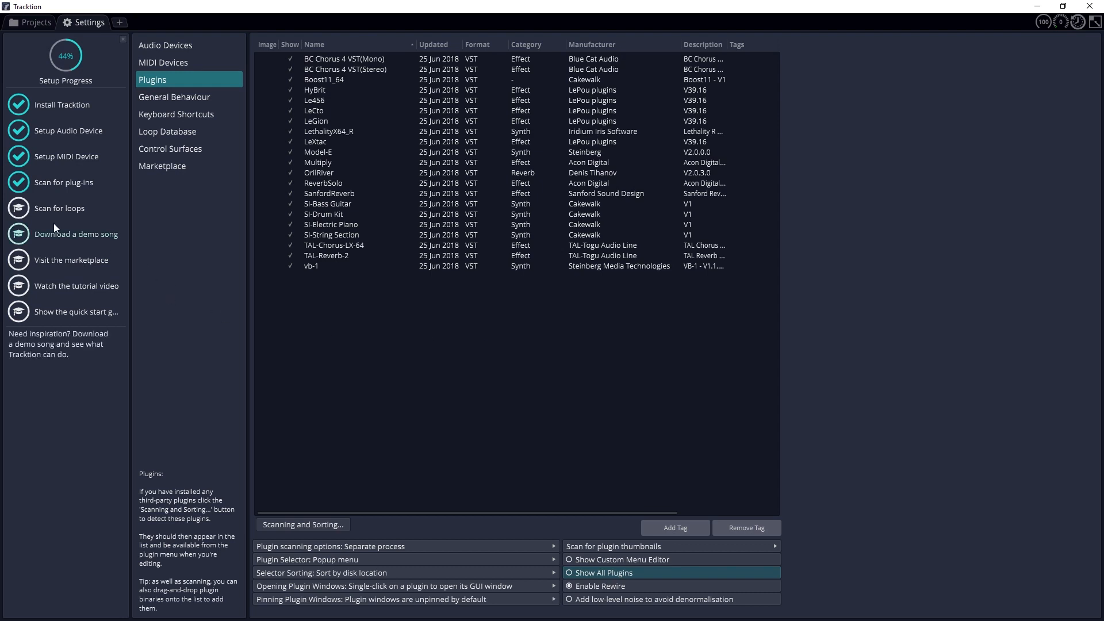
- Scan the Loop Database for new and changed loops, then move on to the demo song step
click(168, 131)
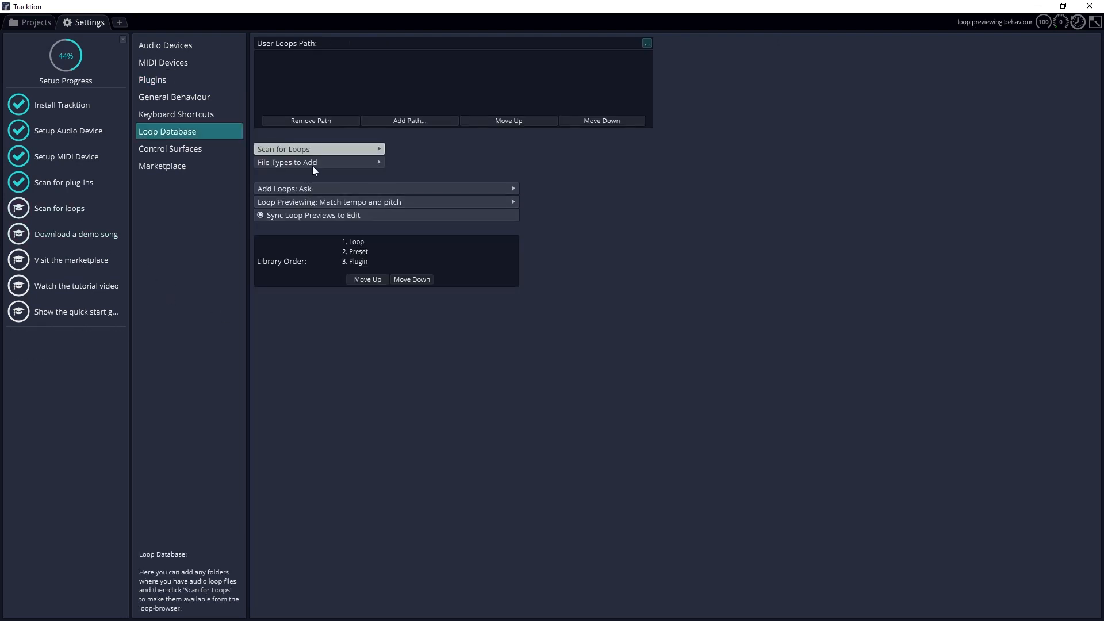
click(318, 148)
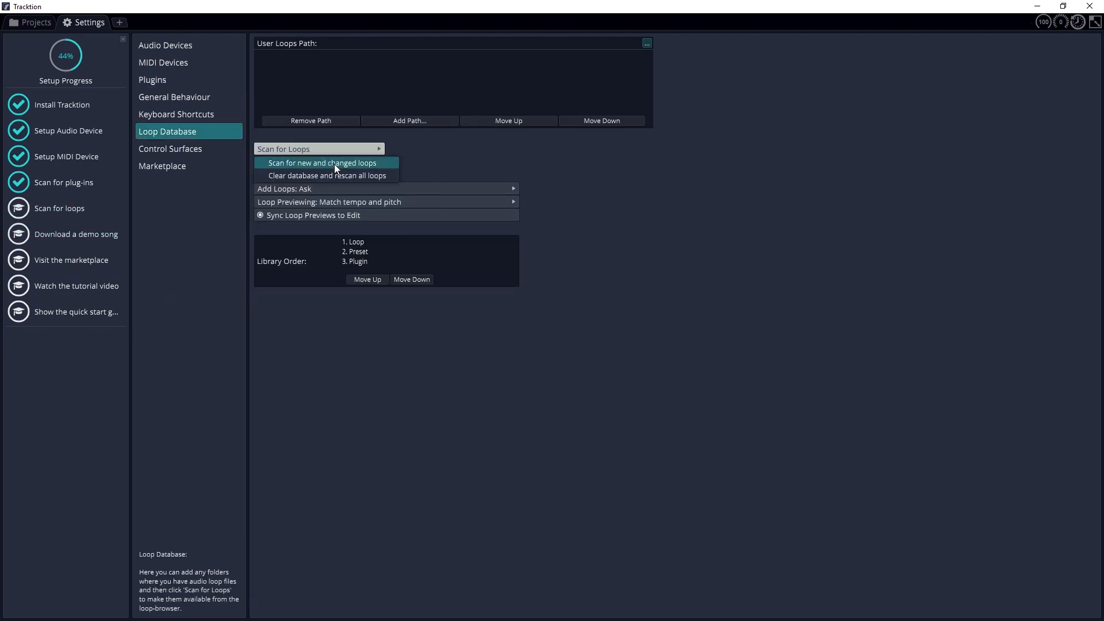
click(324, 162)
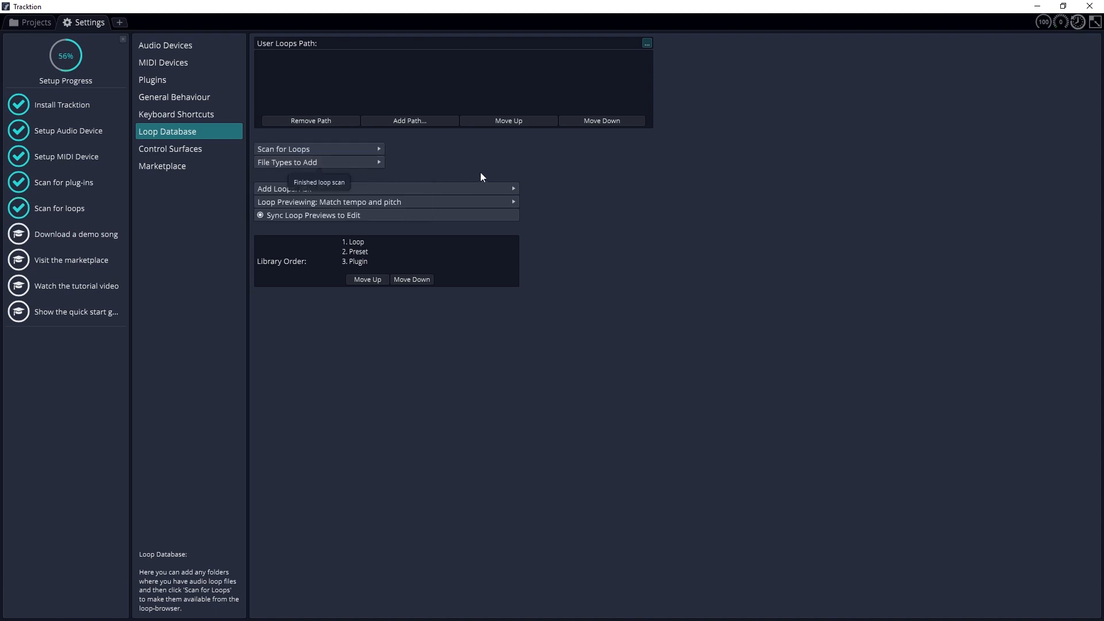
mouse_move(427, 157)
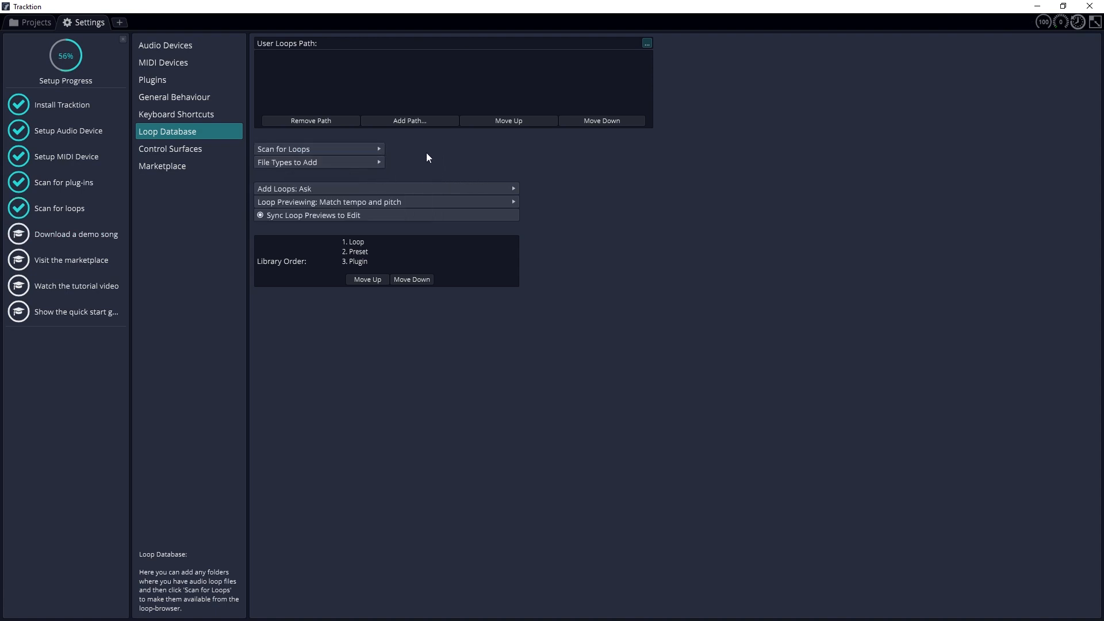
mouse_move(356, 175)
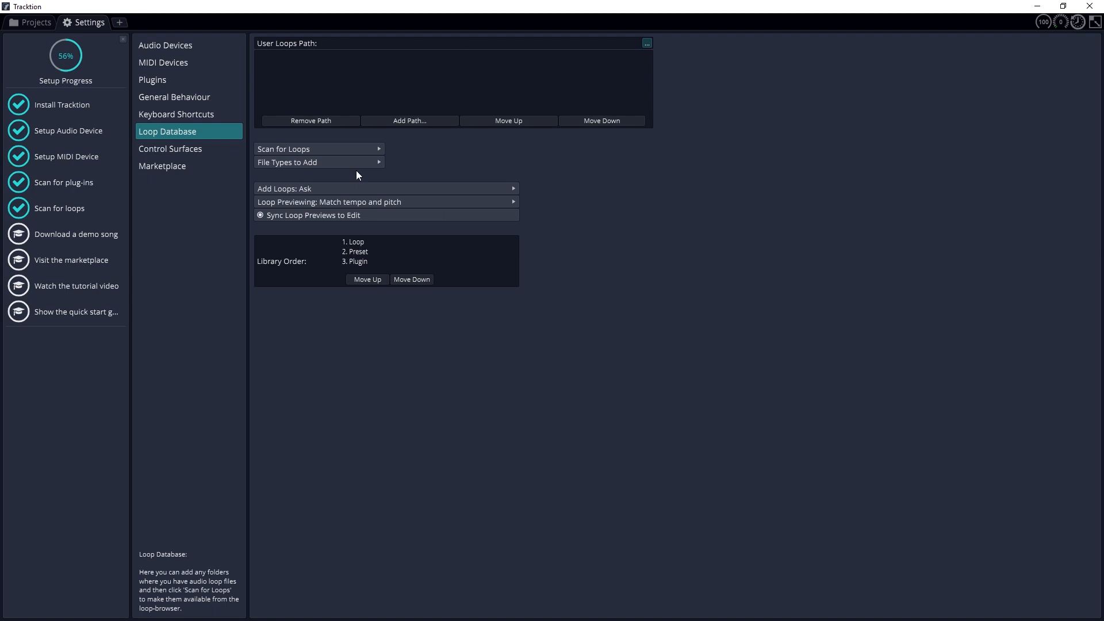
click(33, 22)
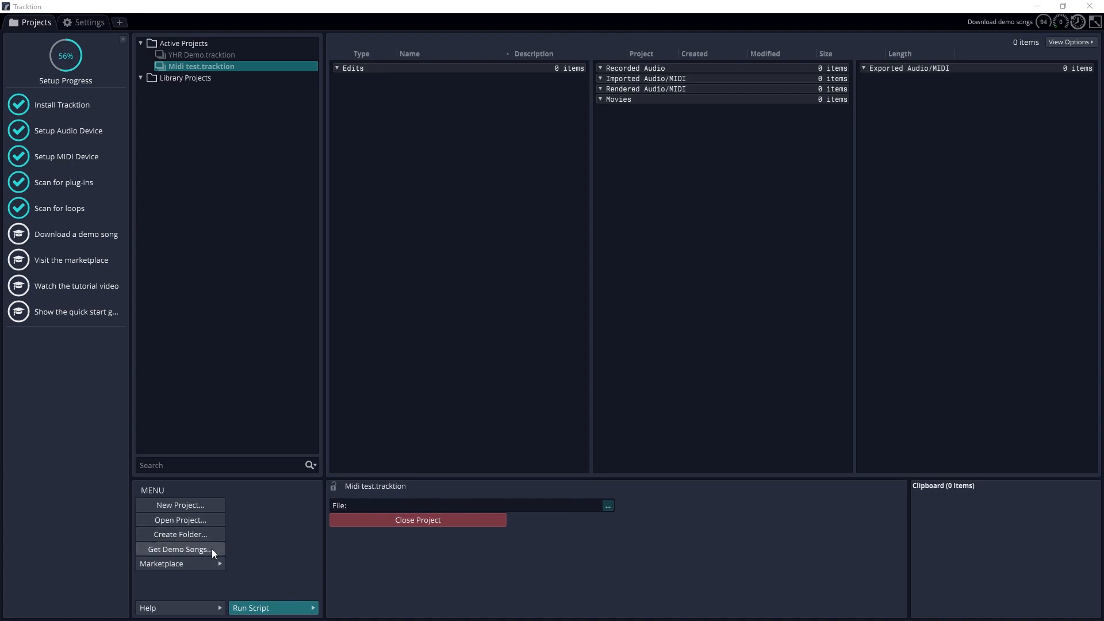
- Download the demo songs into the active projects and visit the marketplace
click(178, 550)
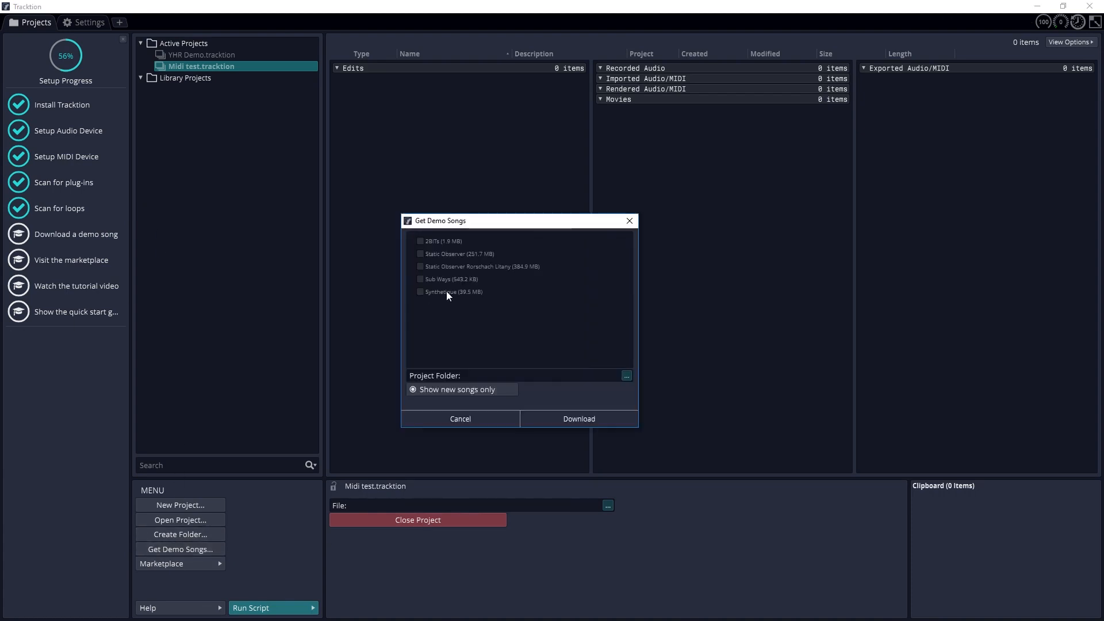
click(577, 418)
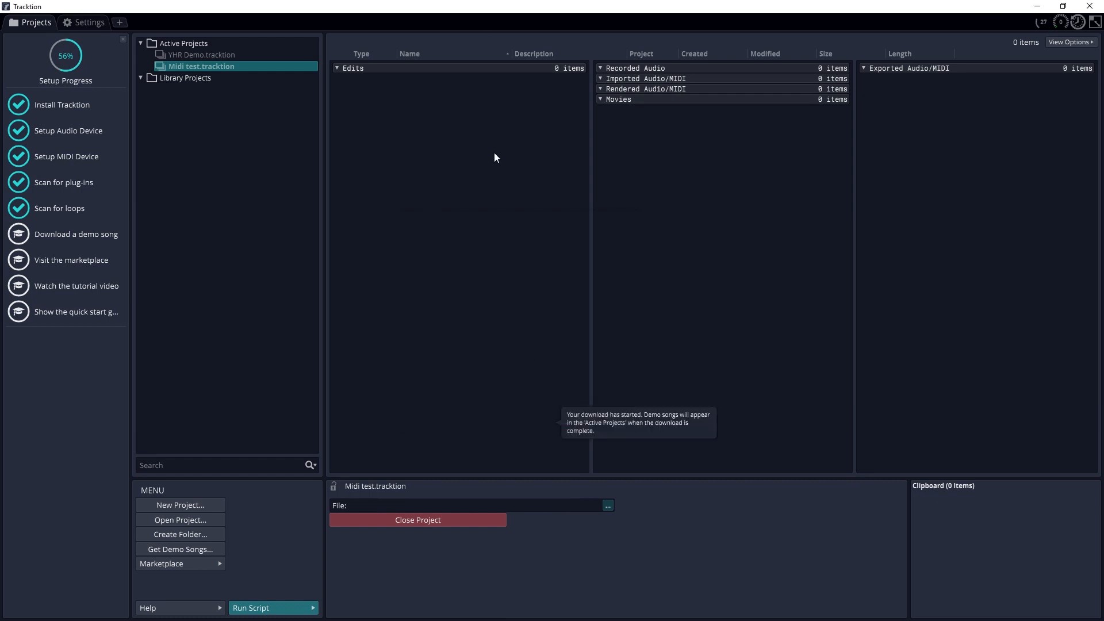
click(73, 260)
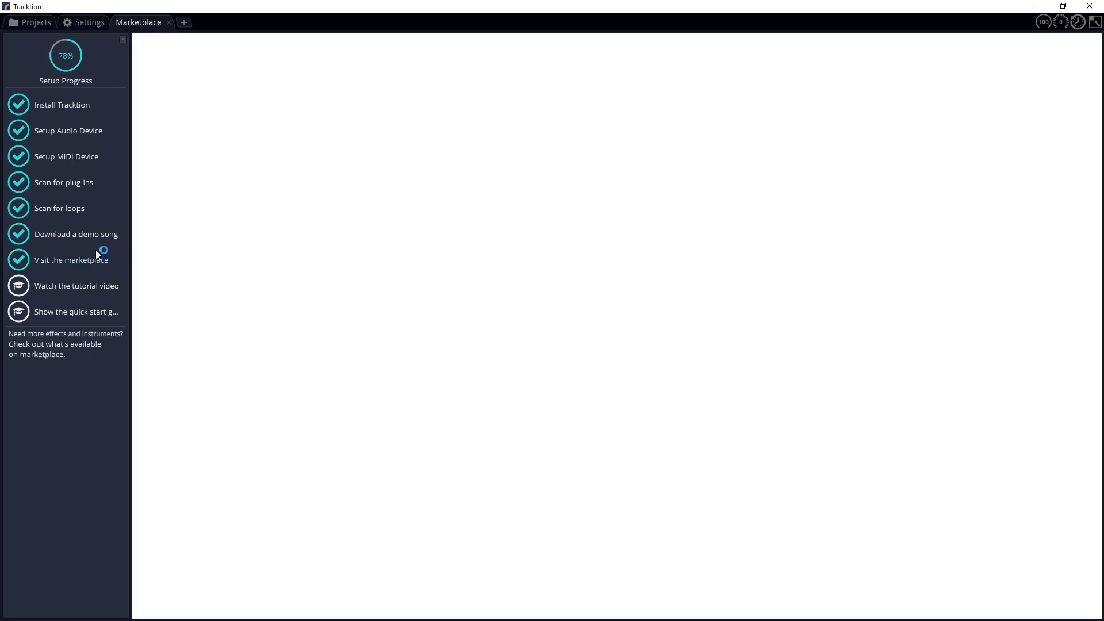
- Filter the marketplace to Free Stuff and start the tutorial video, raising progress to 89%
click(72, 260)
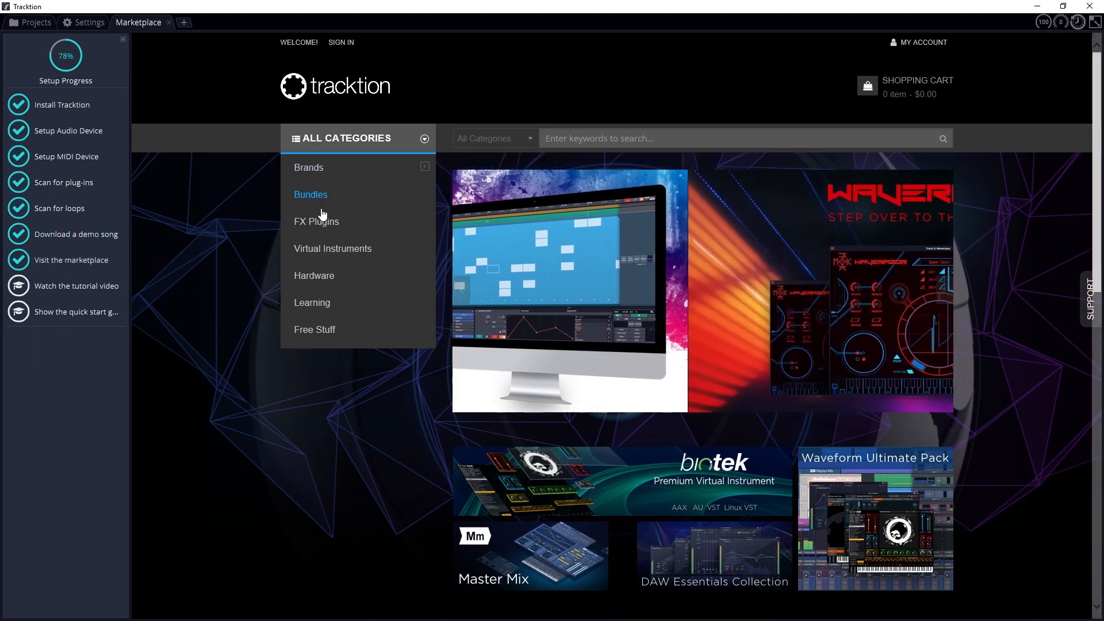
click(332, 248)
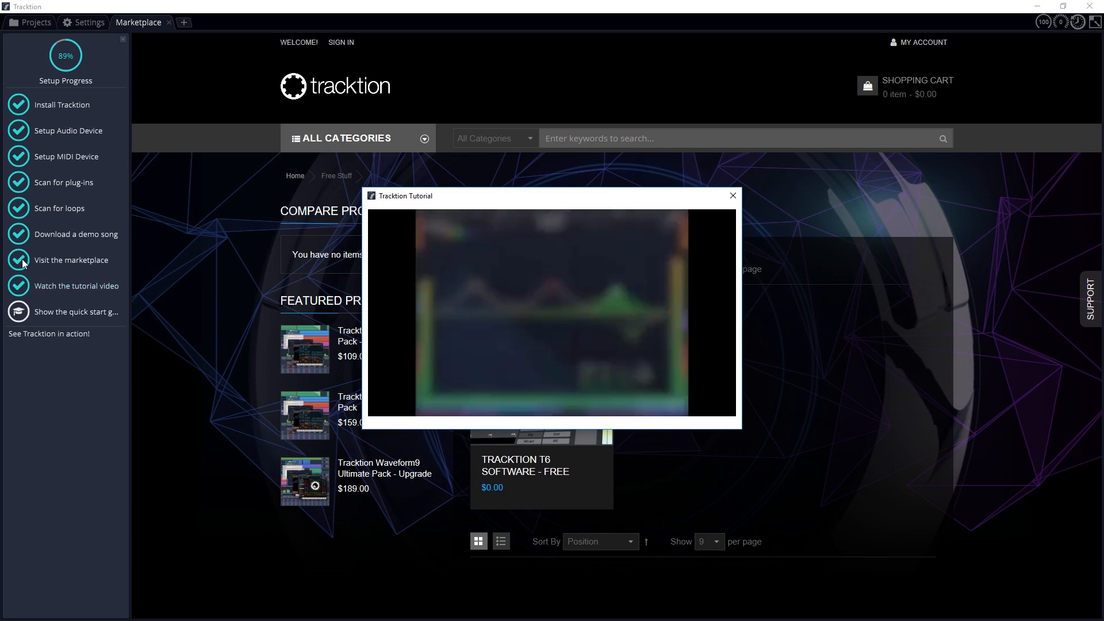
- Complete the quick start guide step to reach 100% and collapse the Setup Progress panel
click(733, 195)
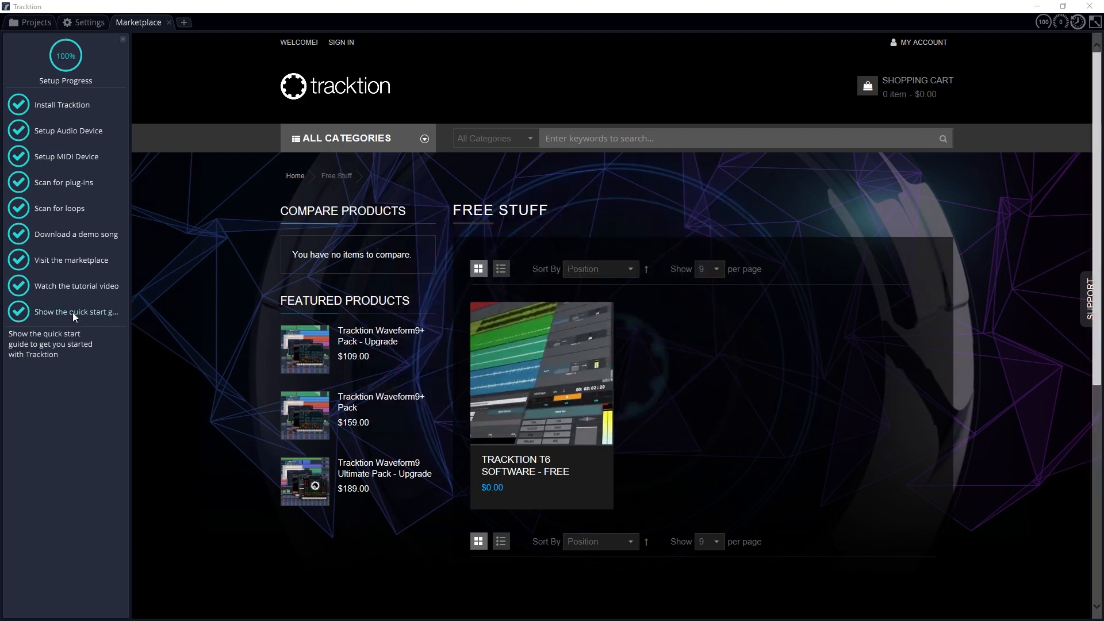
click(123, 40)
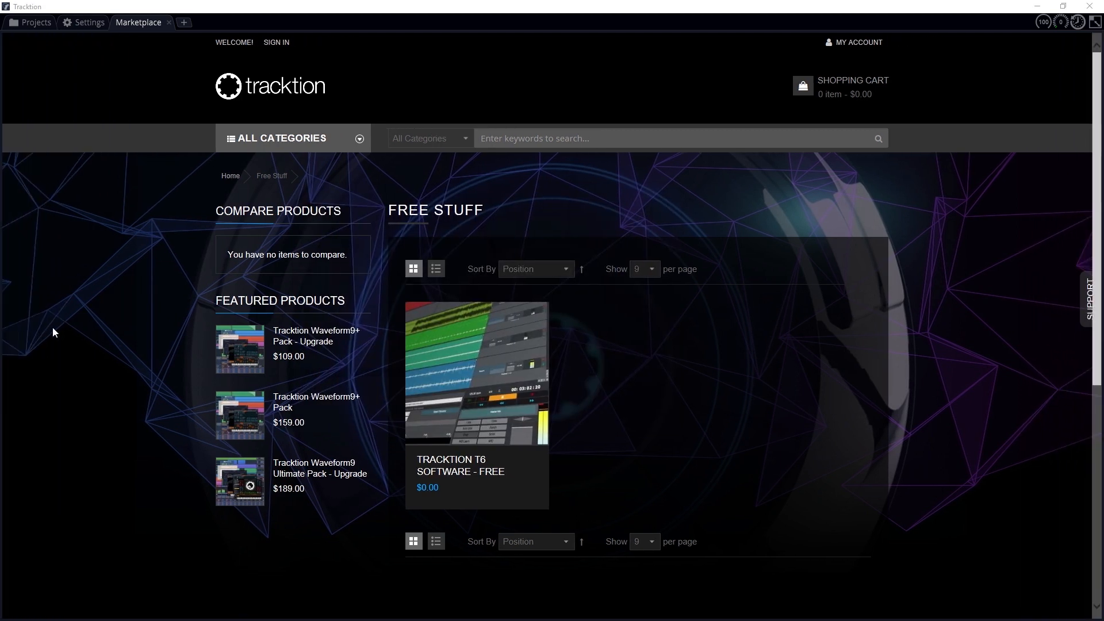